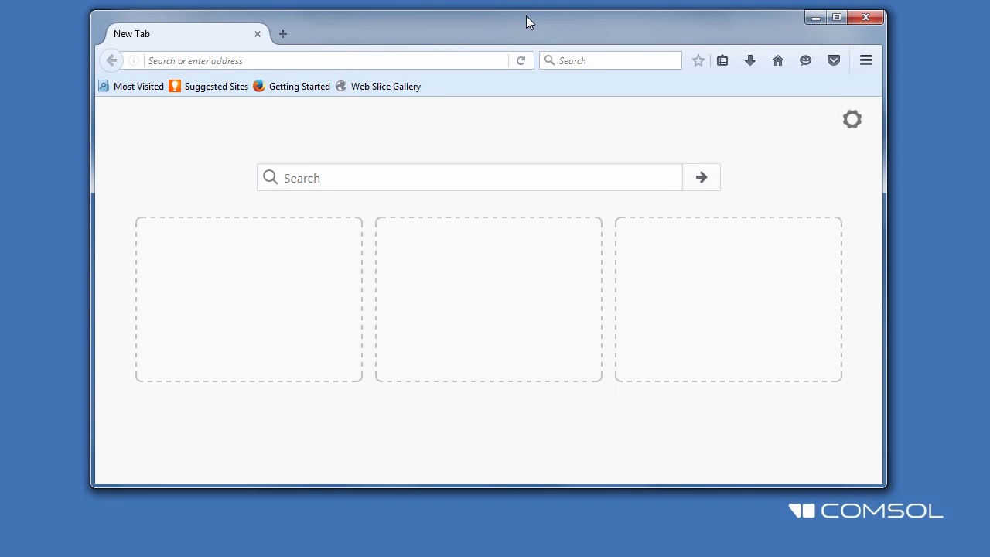
Go to comsol.com/product-download to reach the COMSOL 5.2a download page.
text(comso)
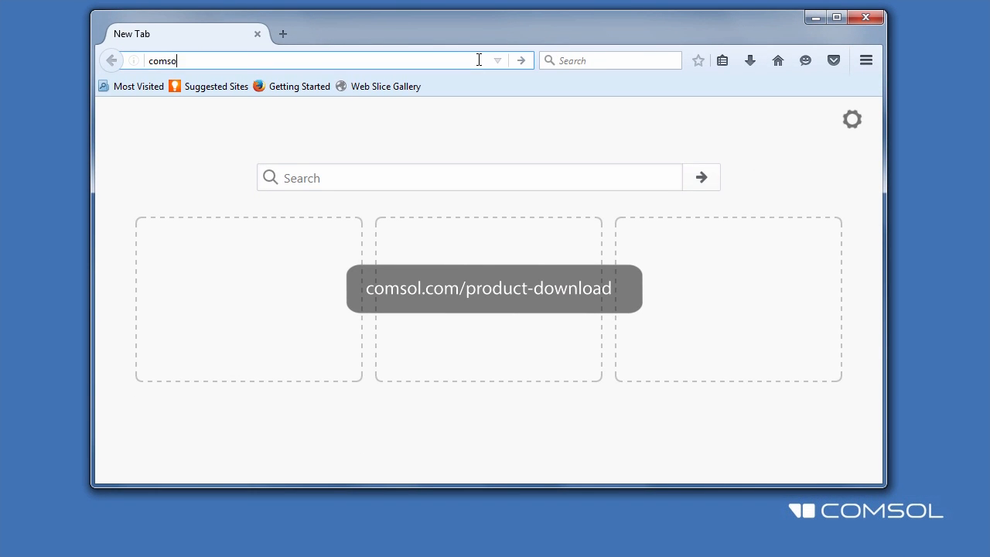
text(comsol.com/product-)
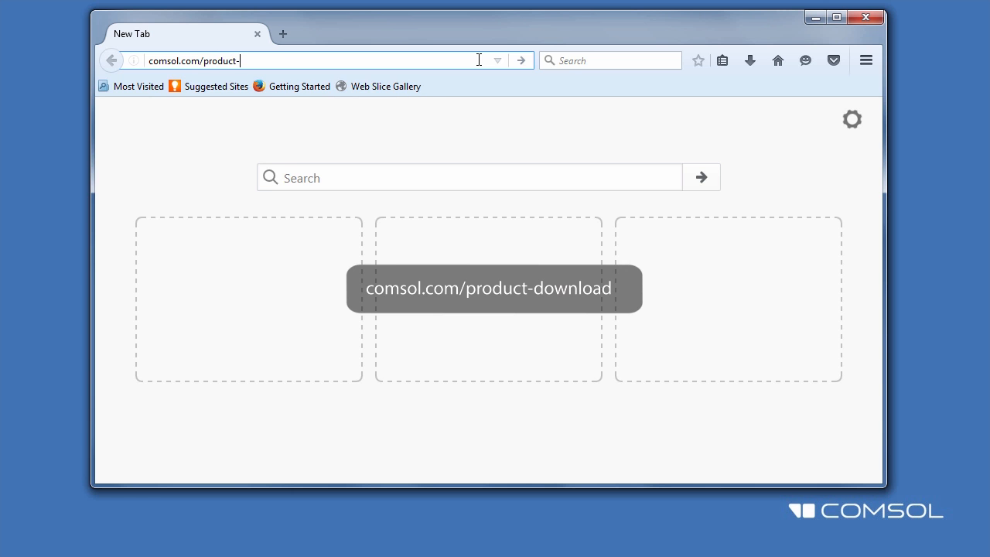
key(Return)
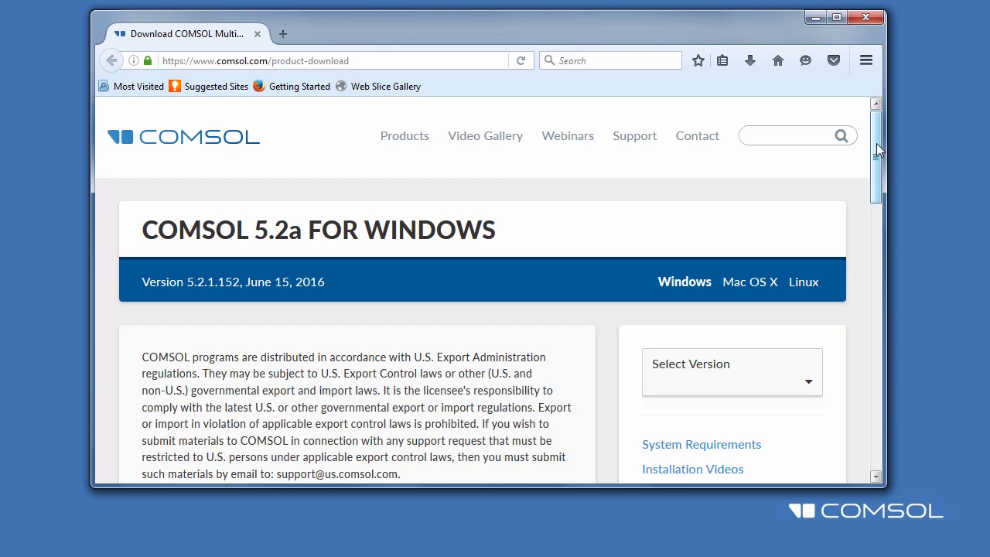
scroll(down, 3)
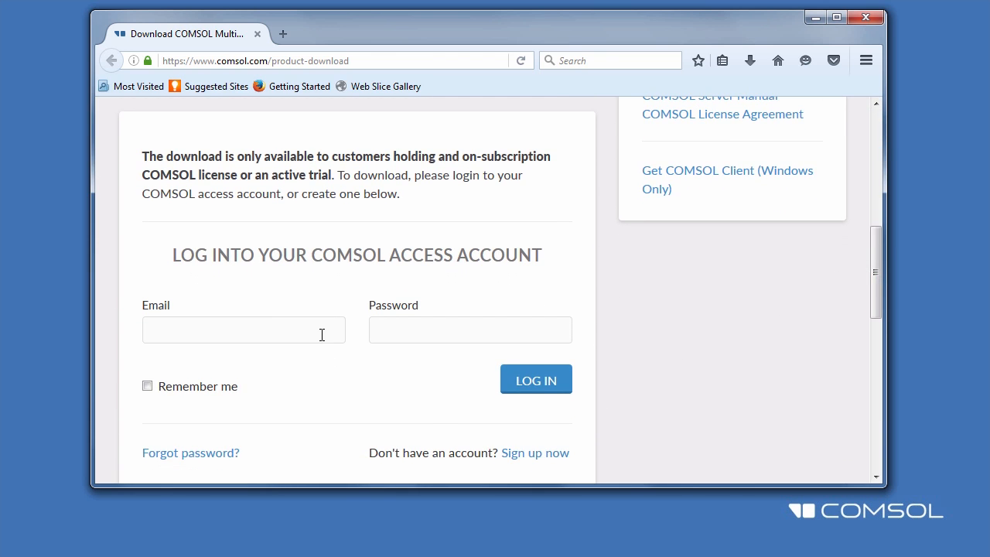
text(test@comsol.com)
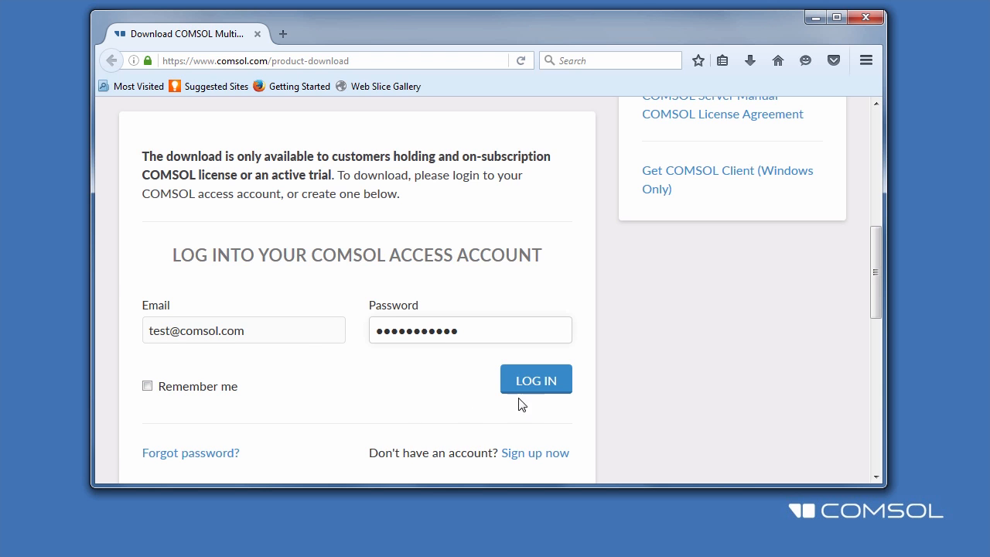
click(535, 379)
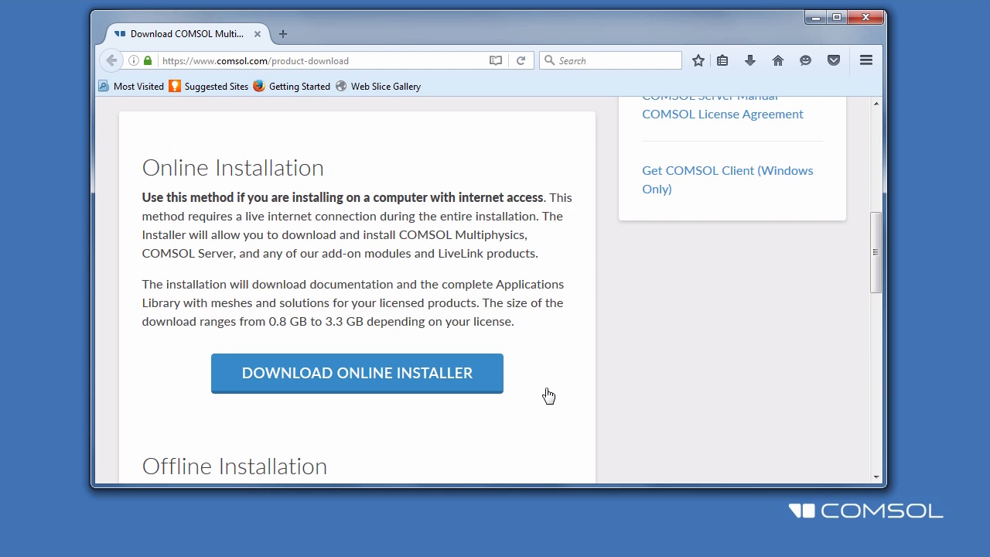
mouse_move(368, 399)
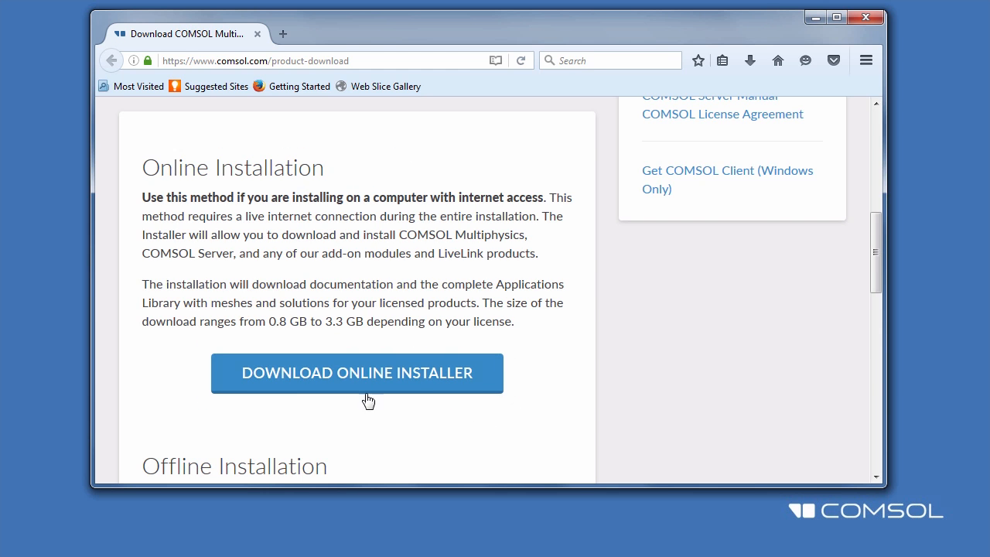
mouse_move(362, 393)
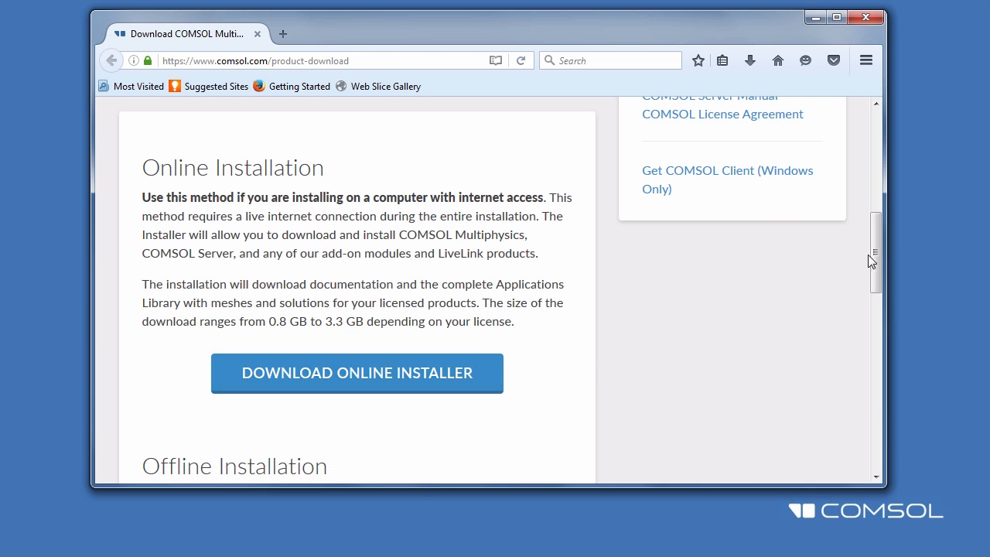
Confirm version 5.2a and download the Windows online installer COMSOL52a_win.exe.
scroll(up, 3)
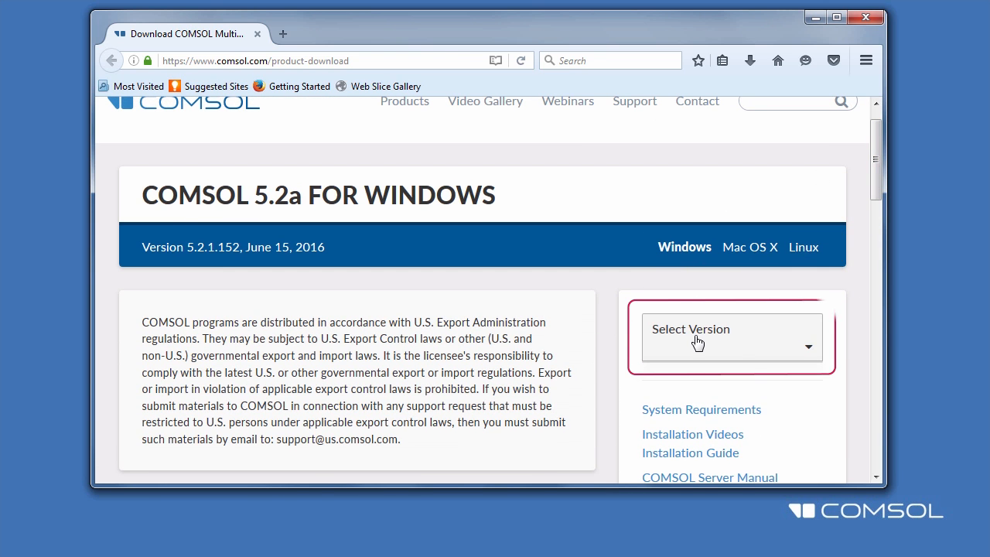
click(730, 340)
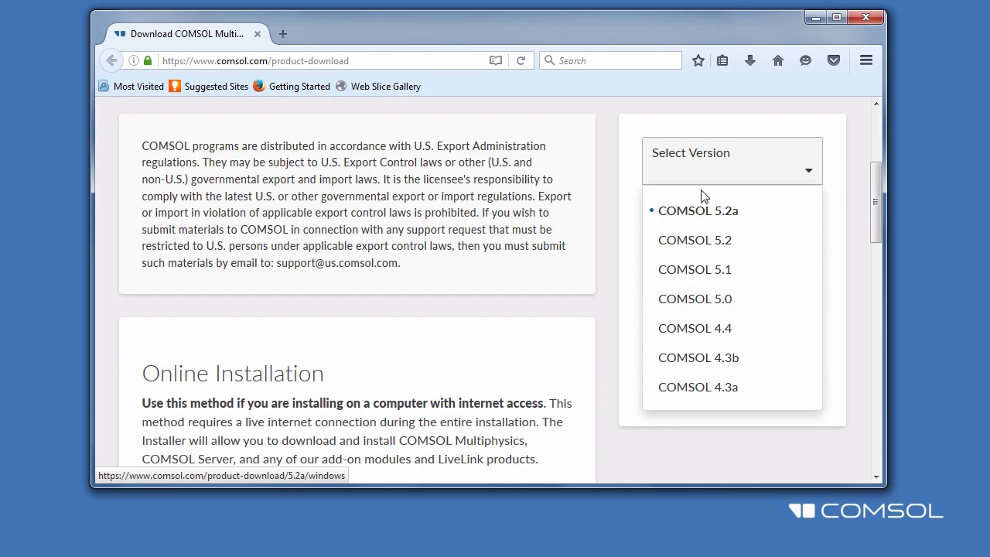
mouse_move(699, 173)
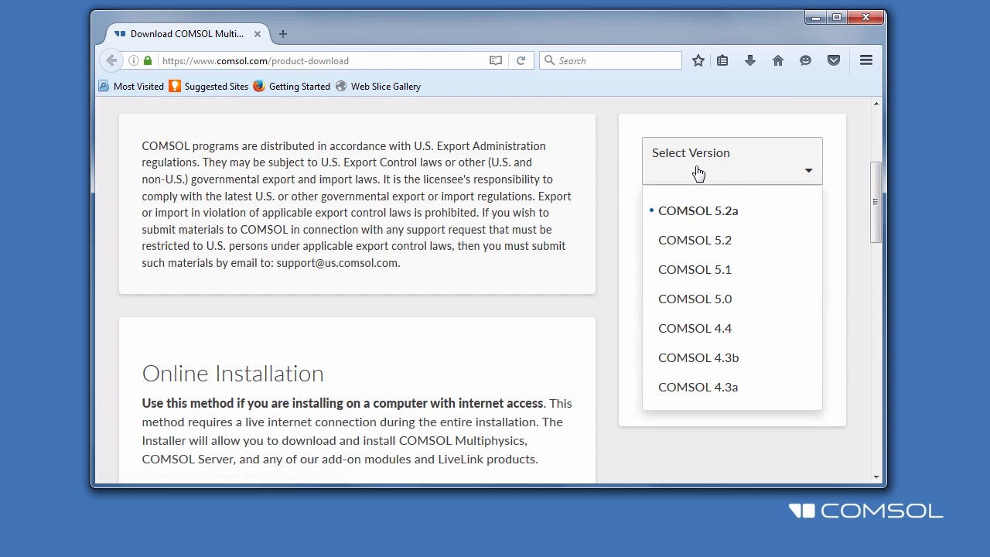
scroll(down, 3)
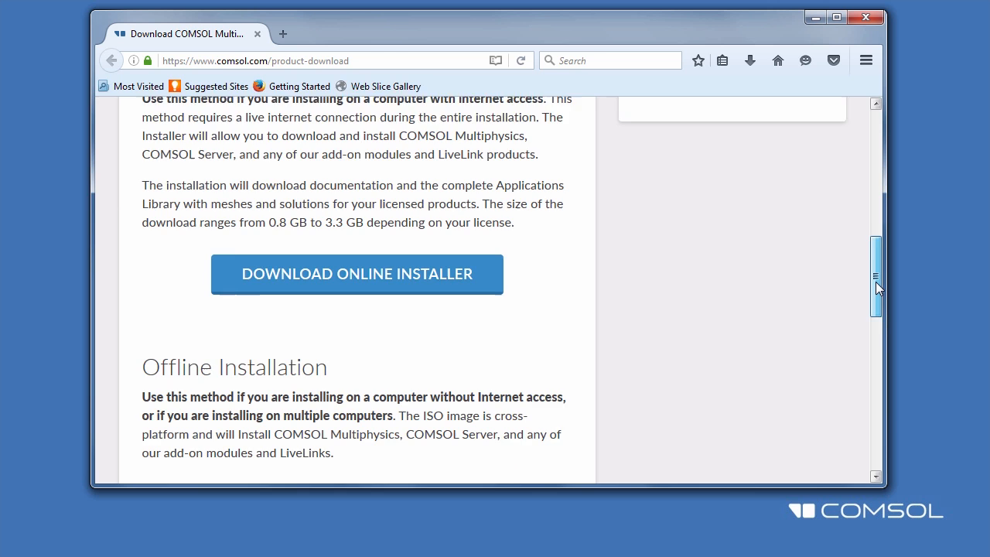
scroll(down, 3)
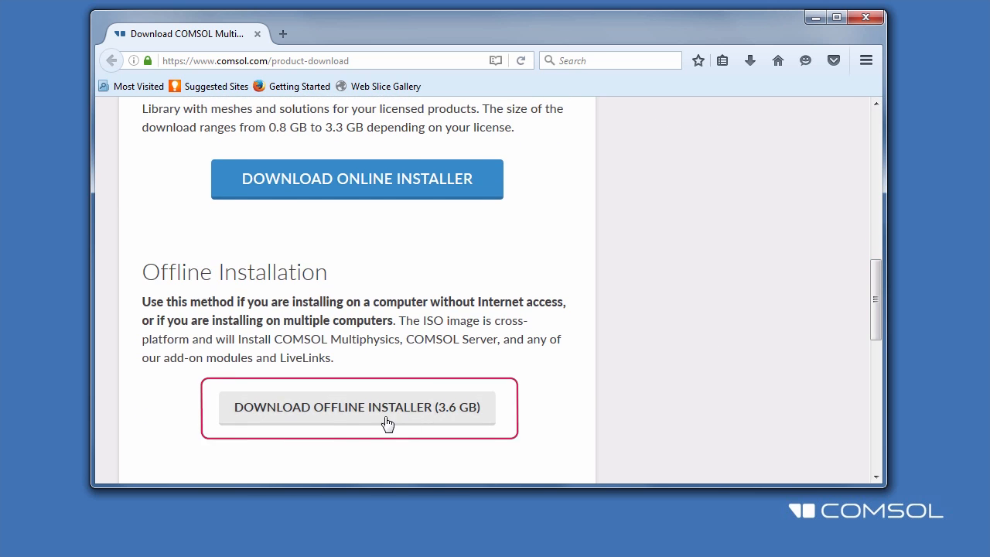
mouse_move(402, 220)
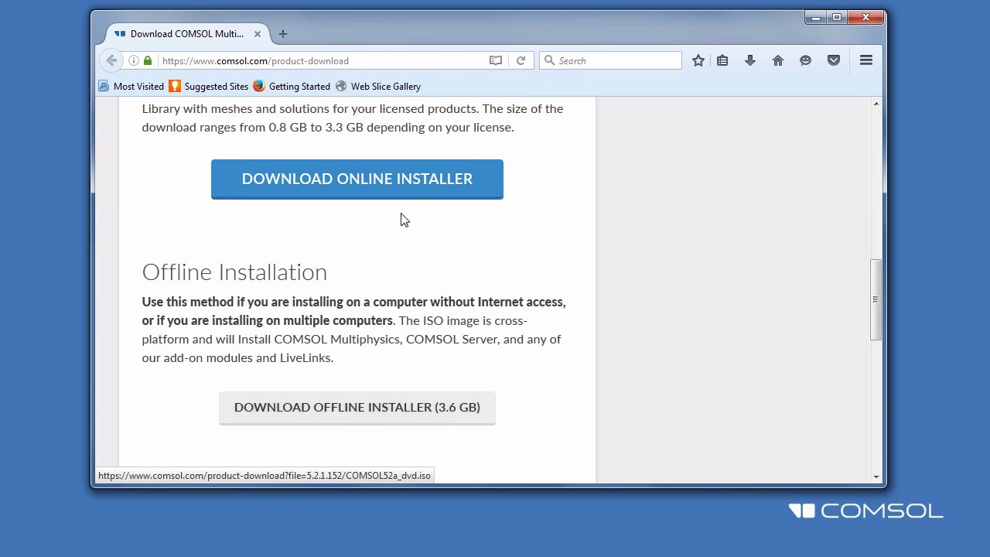
click(356, 179)
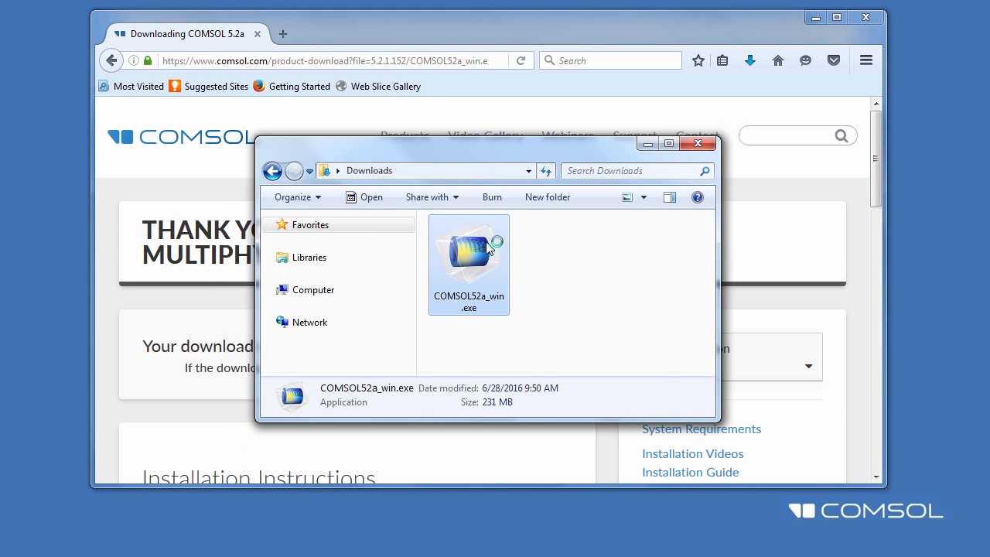
Run COMSOL52a_win.exe from Downloads and proceed with English as the installer language.
double_click(469, 262)
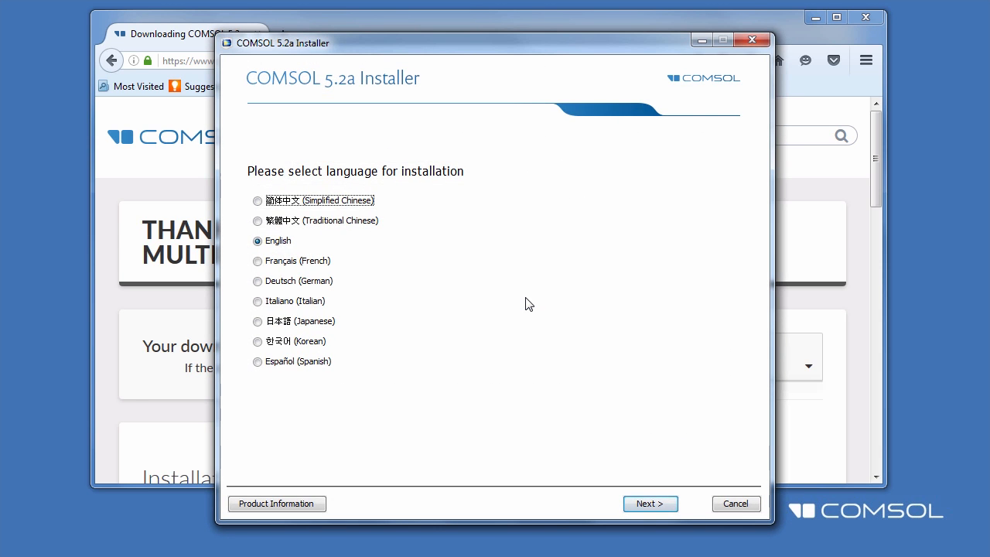
click(649, 504)
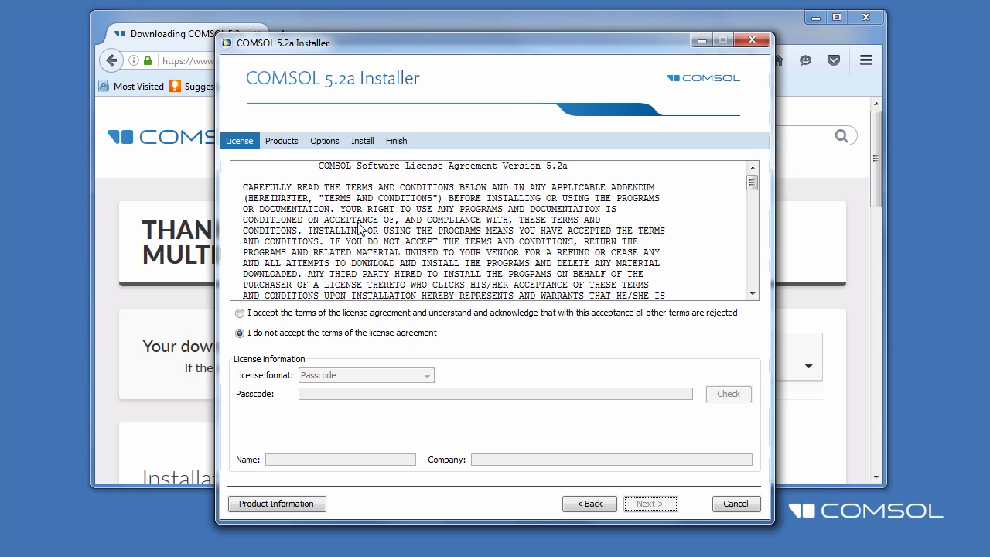
Read through the license text and choose 'I accept the terms of the license agreement'.
scroll(down, 3)
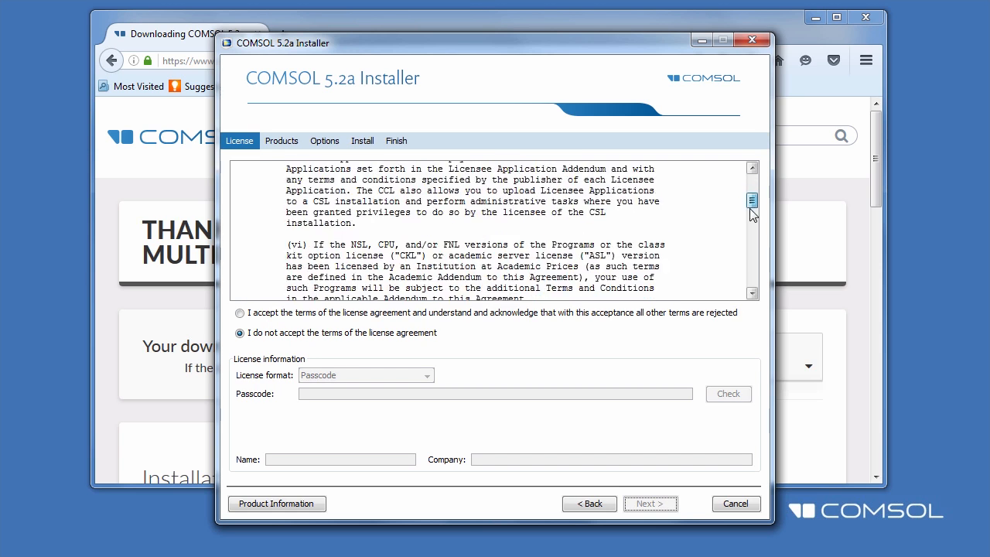
click(240, 313)
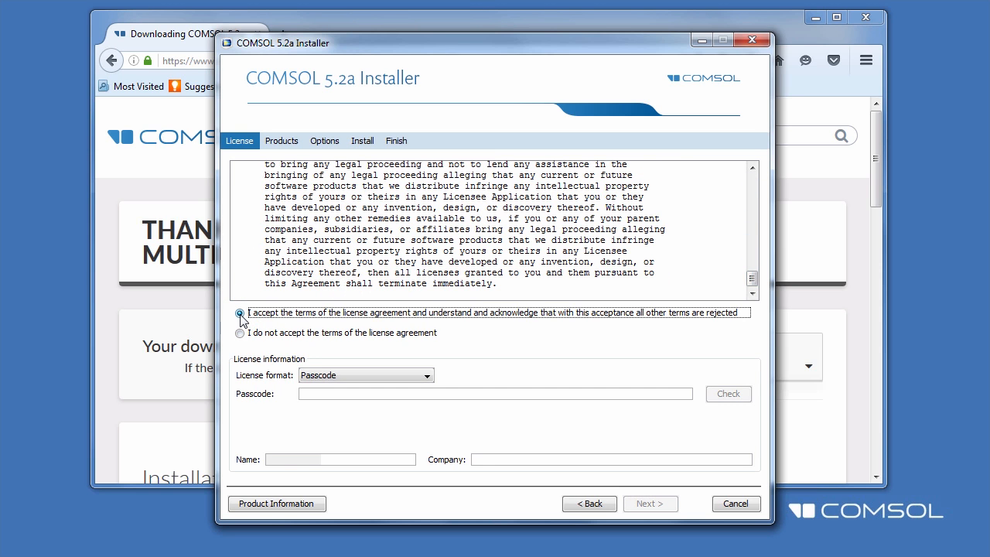
click(425, 376)
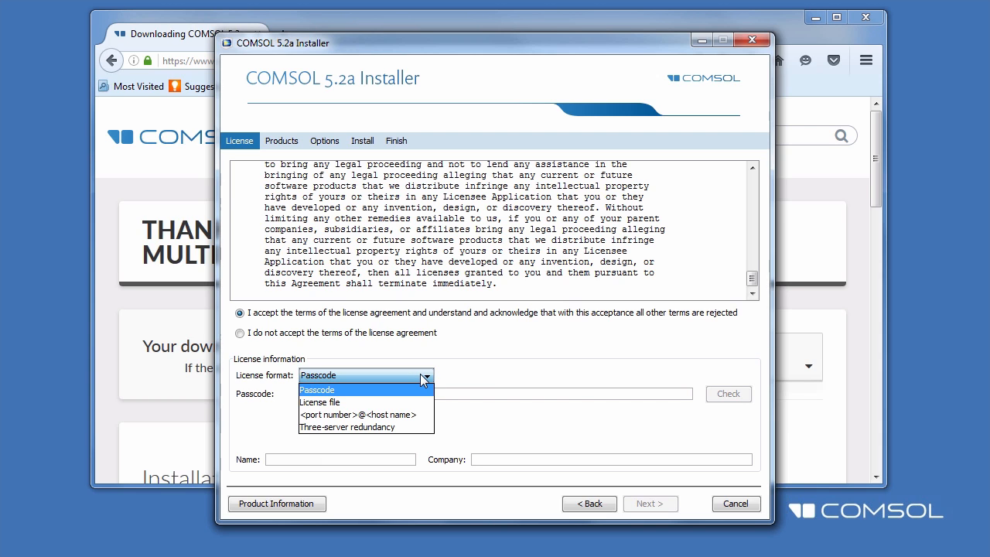
mouse_move(357, 414)
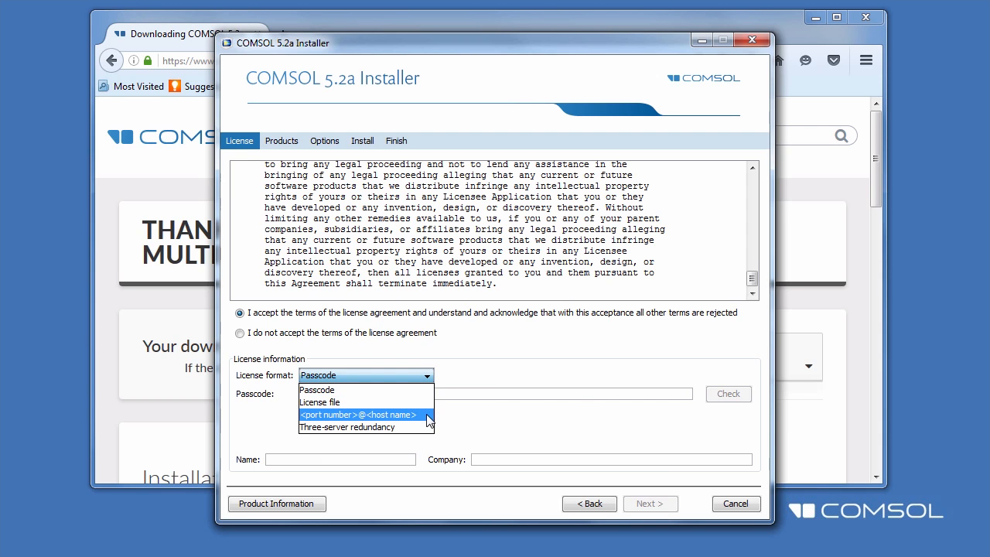
Use the <port>@<host> license format with port 1718, host 'hostname', name and company, then continue.
click(359, 414)
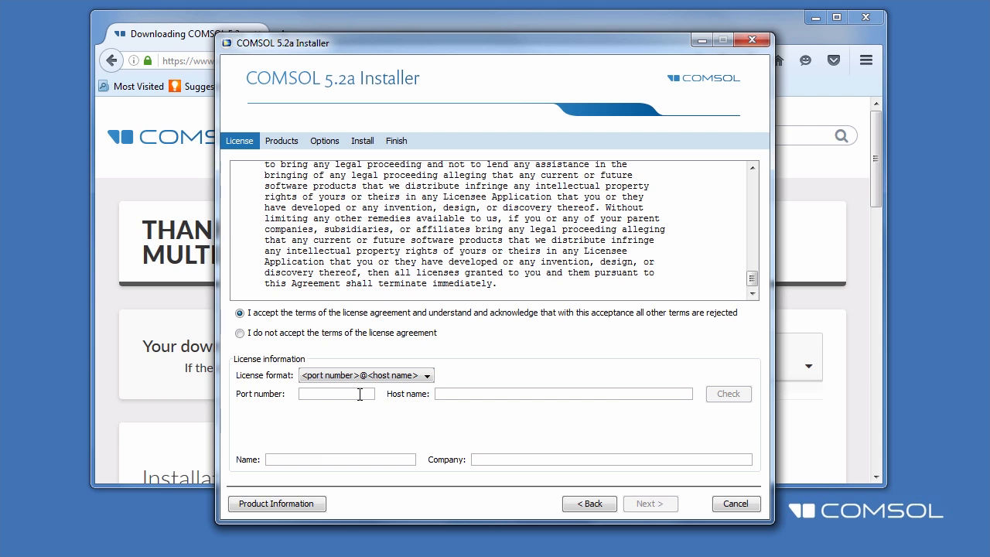
text(1718)
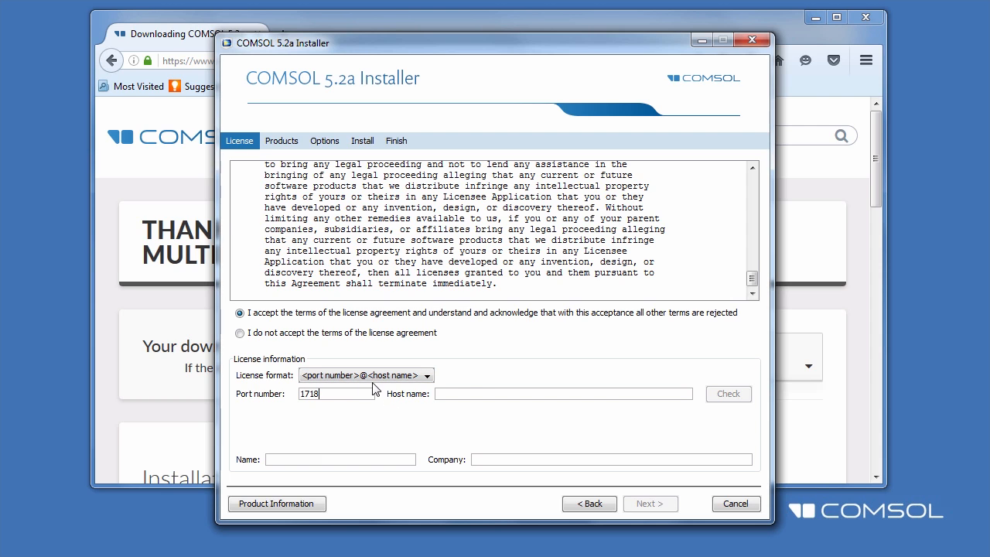
mouse_move(513, 421)
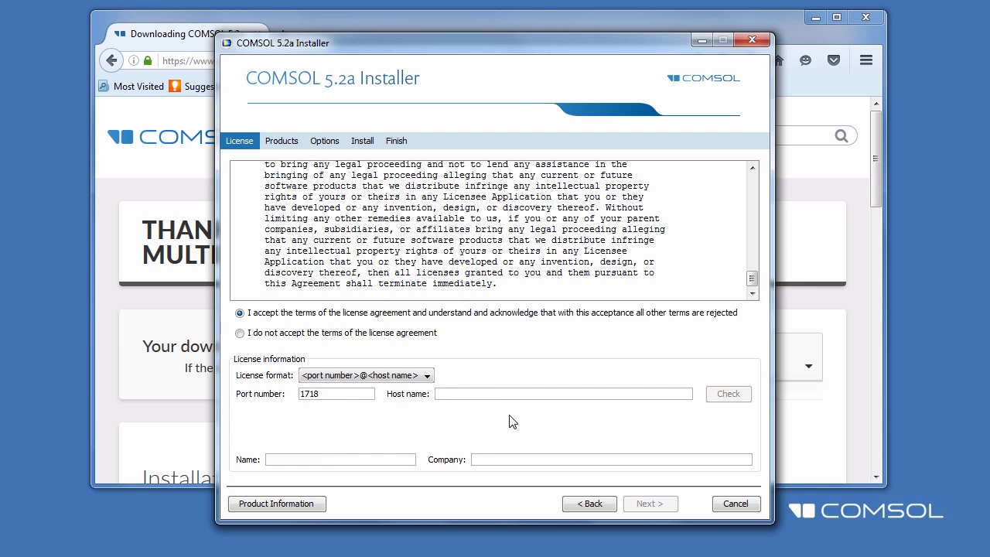
text(hostnam)
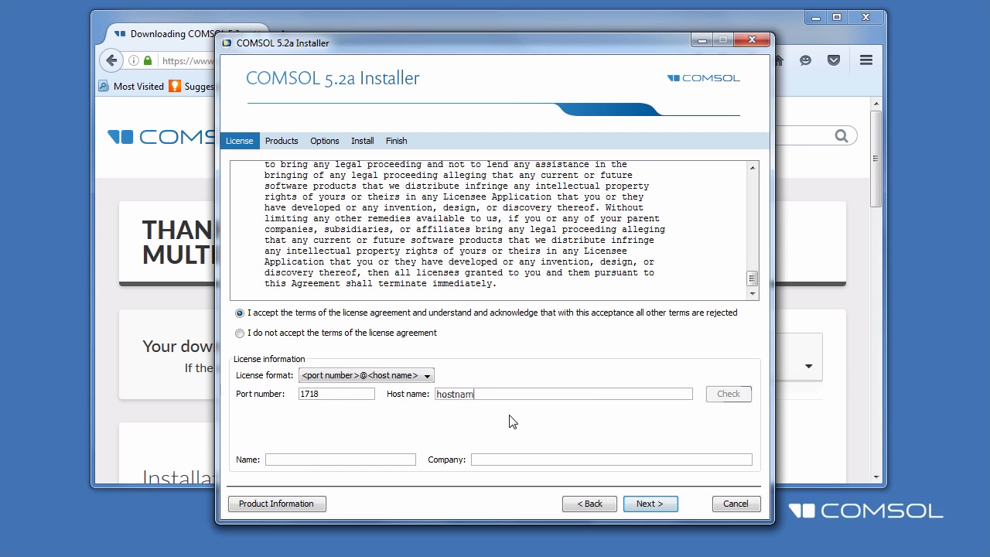
text(nam)
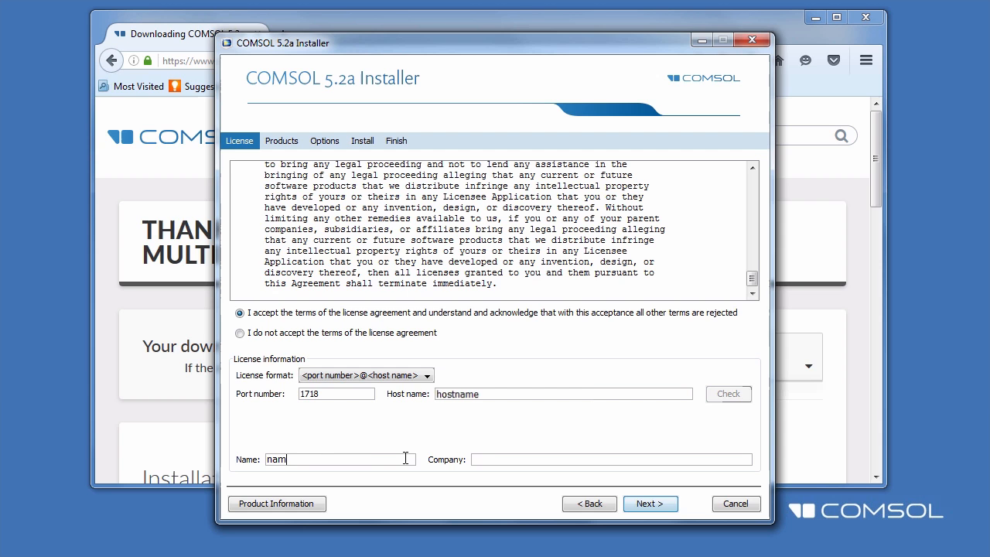
text(compa)
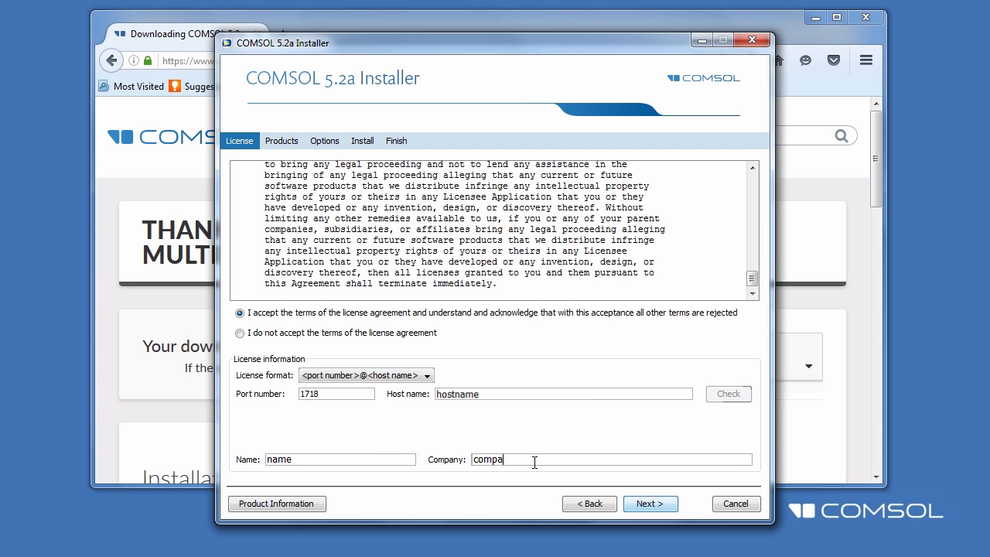
click(649, 505)
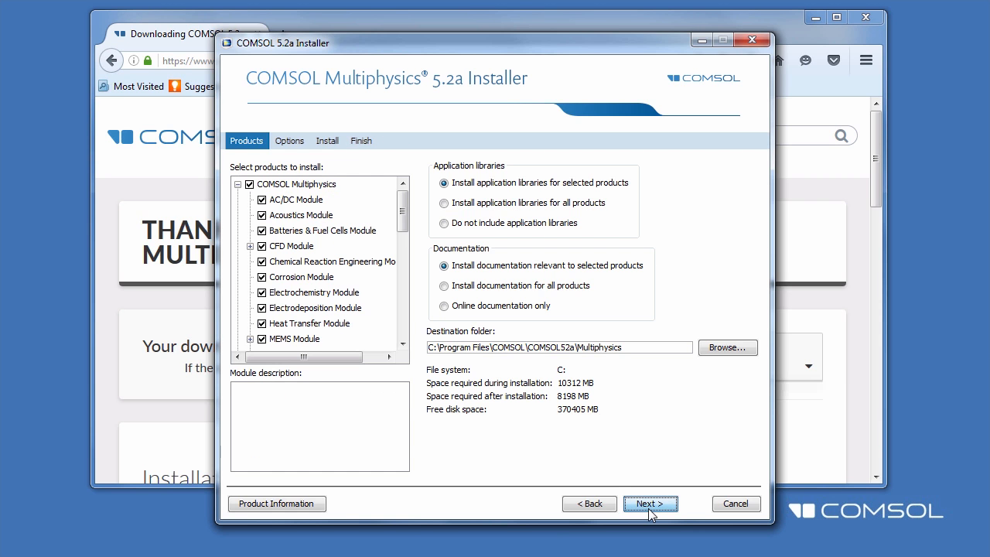
Collapse the COMSOL Multiphysics module tree and keep License Manager selected for installation.
click(238, 184)
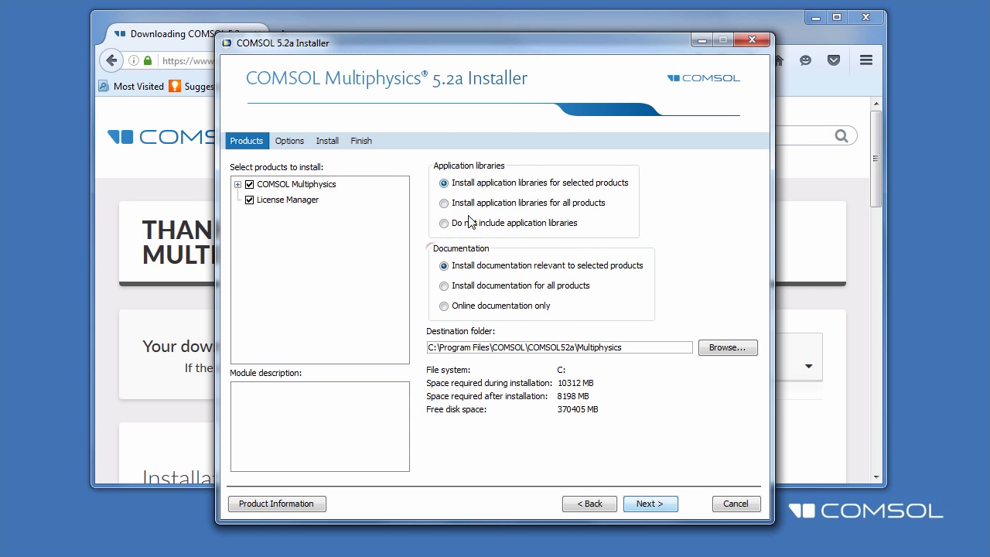
mouse_move(464, 261)
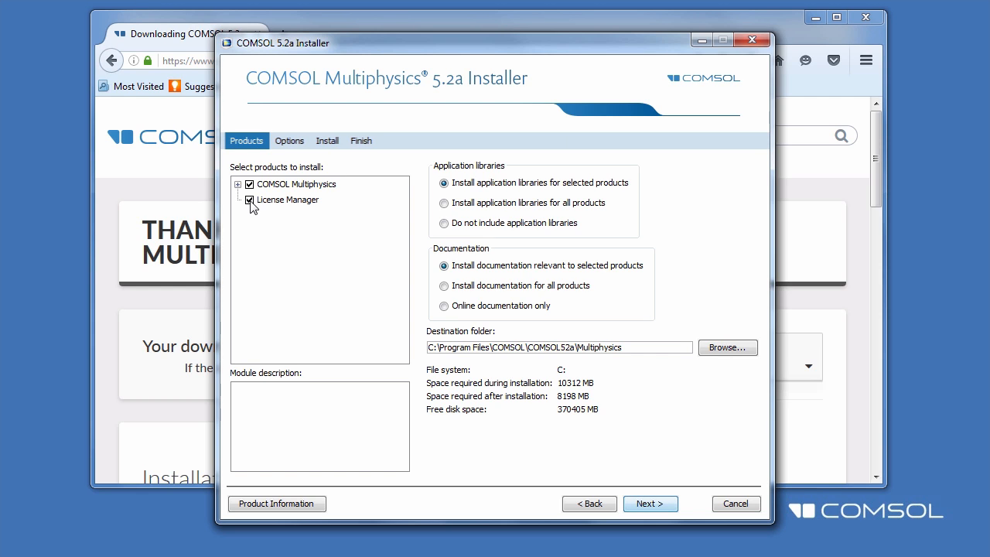
click(249, 199)
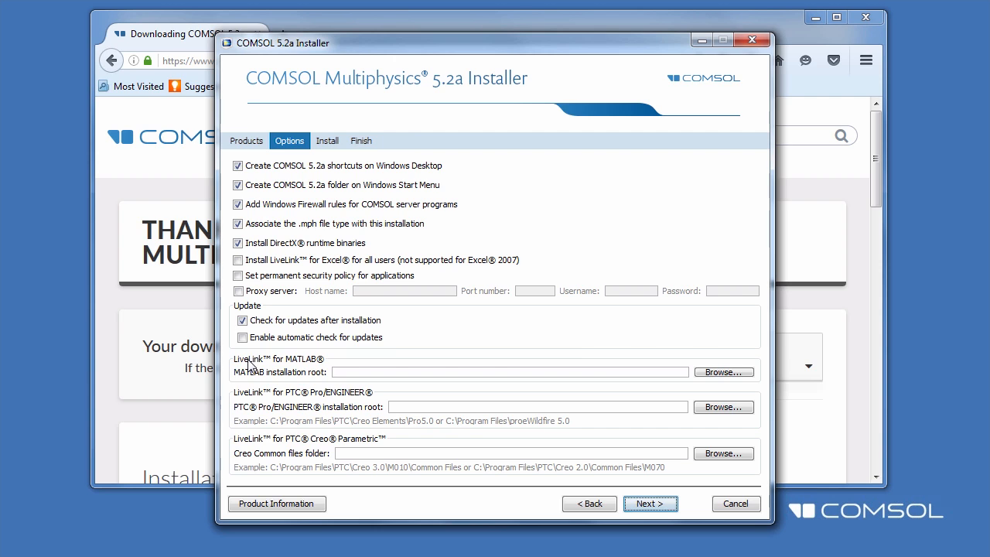
mouse_move(365, 473)
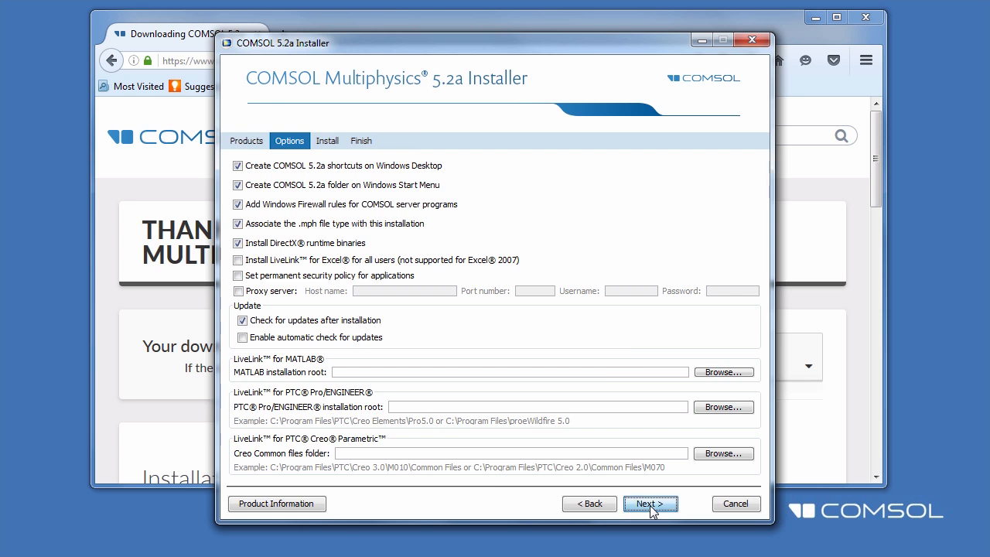
Leave the default installation options unchanged and advance to the Install step.
click(649, 504)
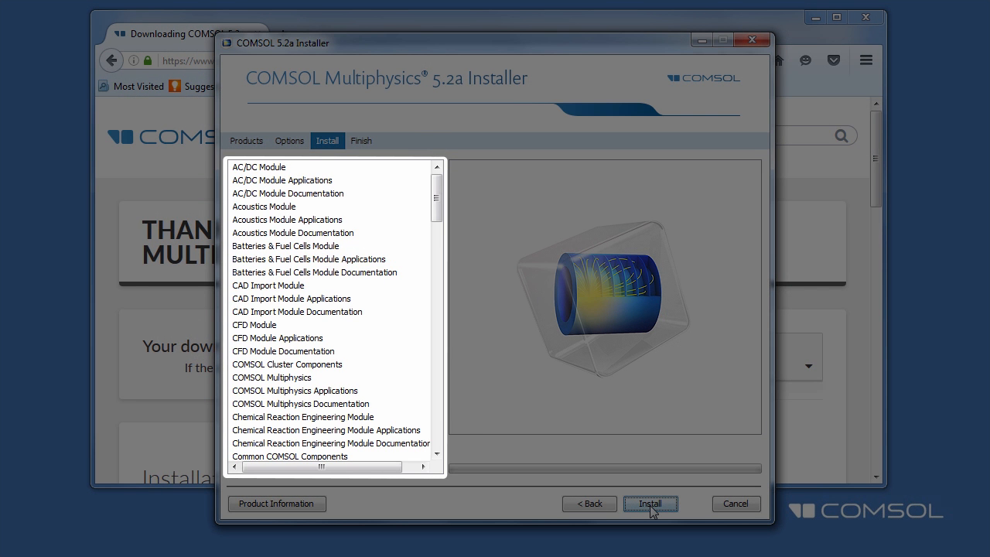
mouse_move(411, 185)
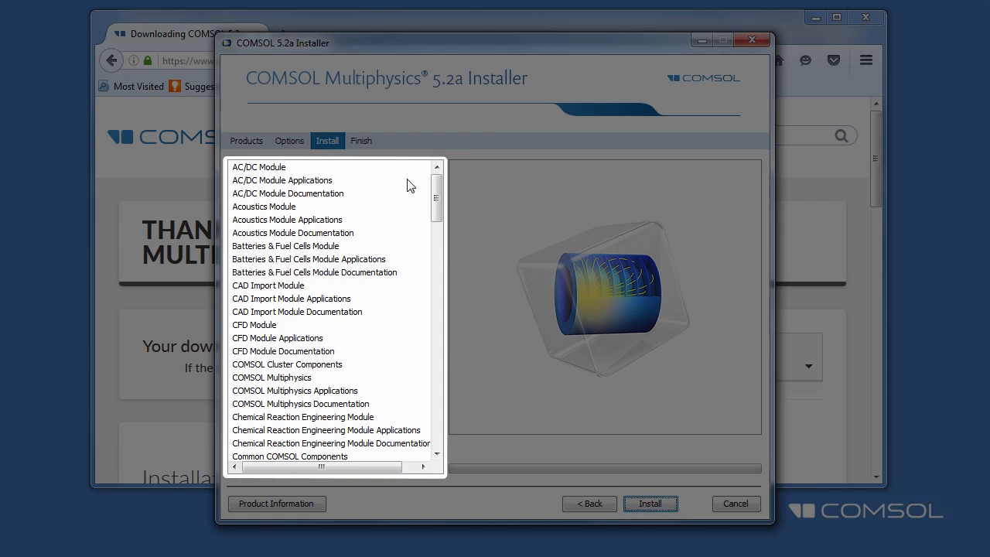
Review the component list and begin installing COMSOL Multiphysics and the License Manager.
scroll(down, 3)
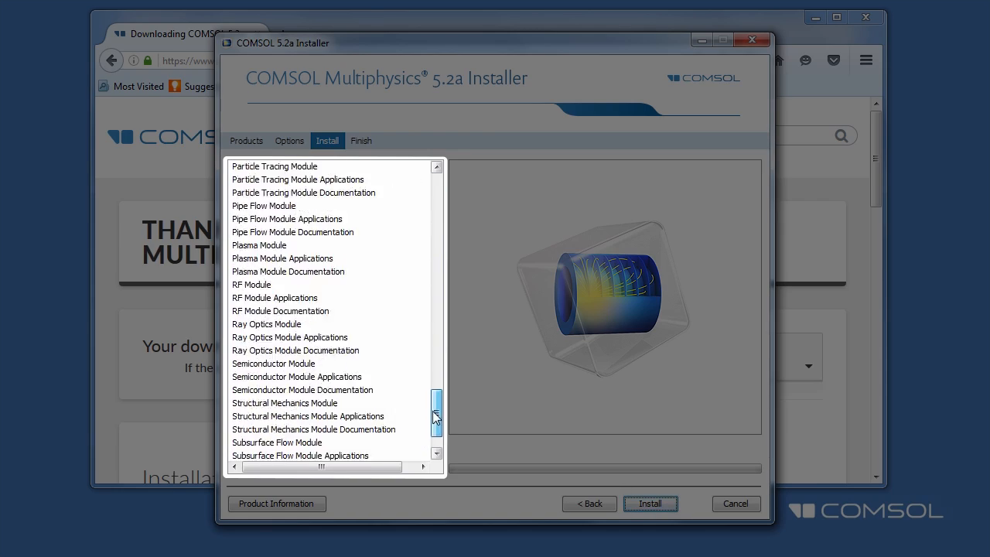
scroll(up, 3)
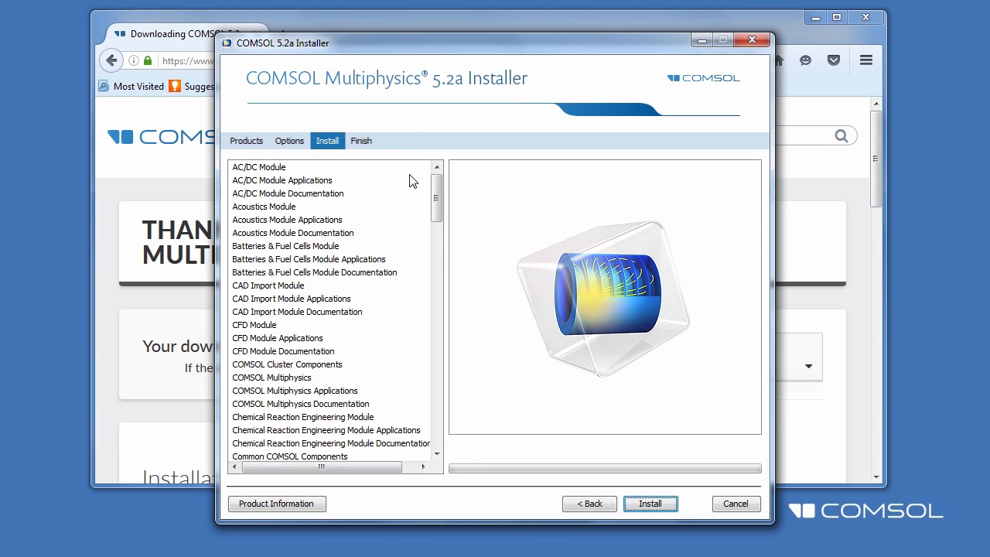
mouse_move(650, 504)
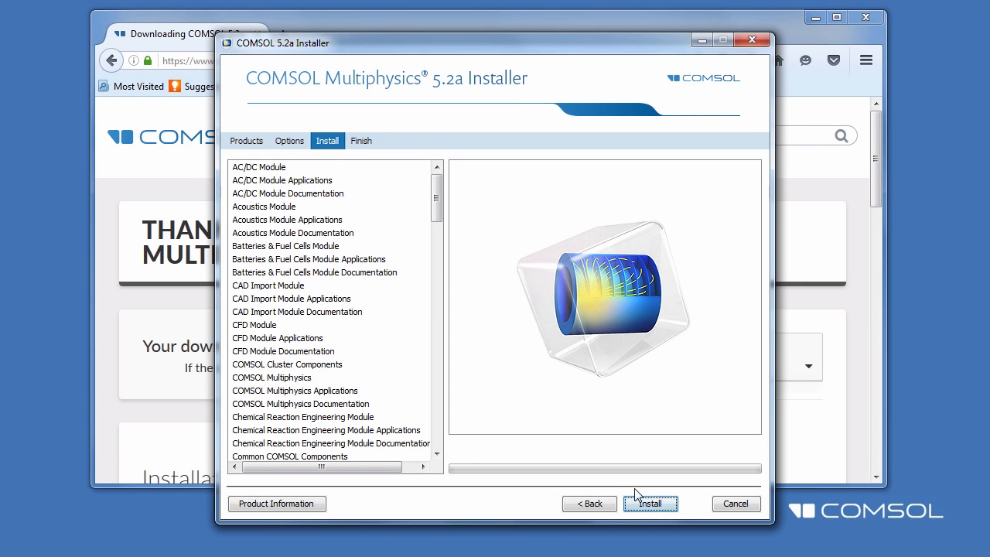
click(649, 504)
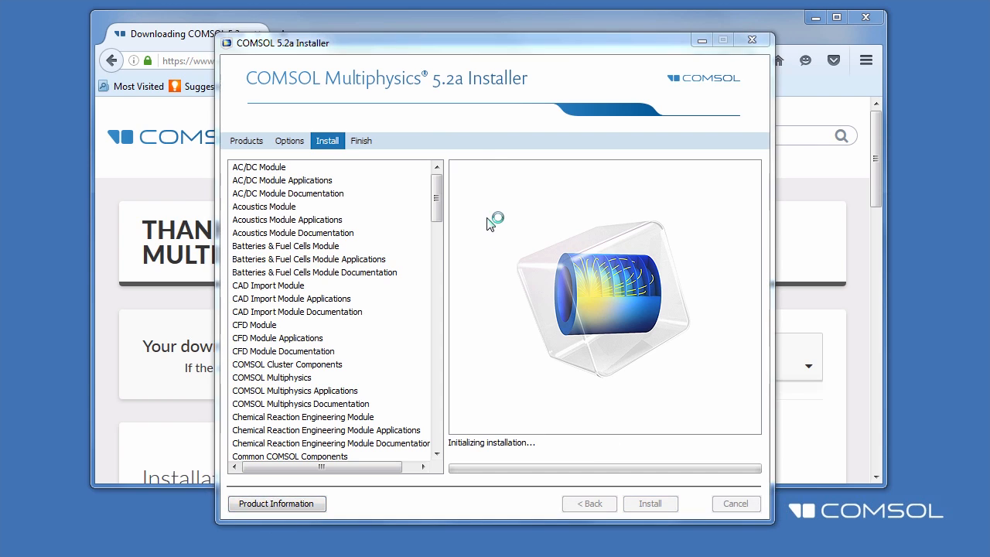